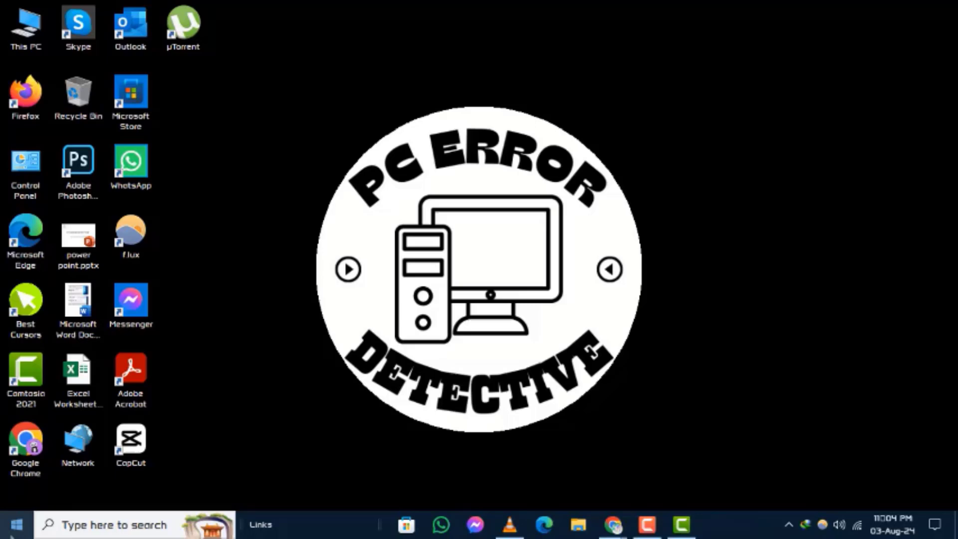
- Open the Win+X power user menu from the Start button
{"action": "right_click", "coordinate": [14, 524]}
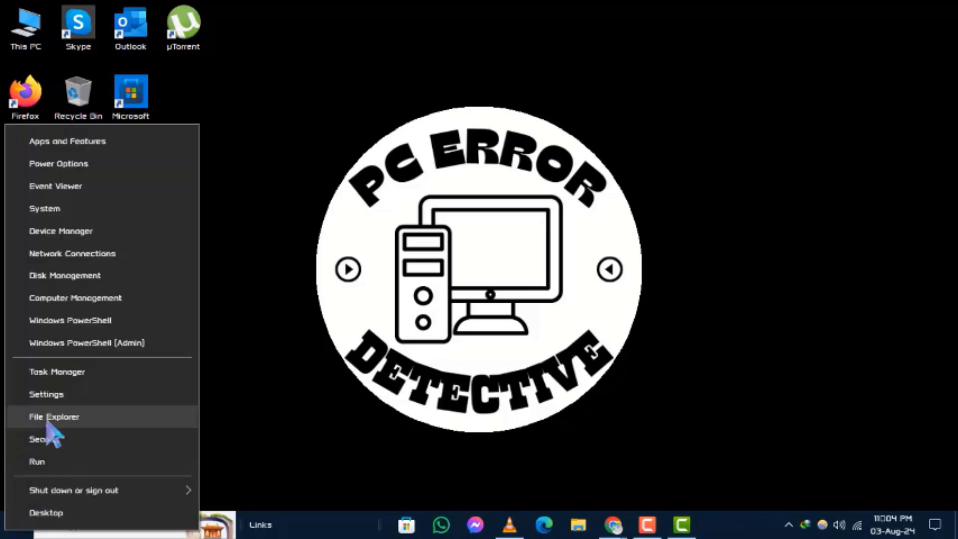
- Launch Settings and go to the Network & Internet status page
{"action": "left_click", "coordinate": [46, 394]}
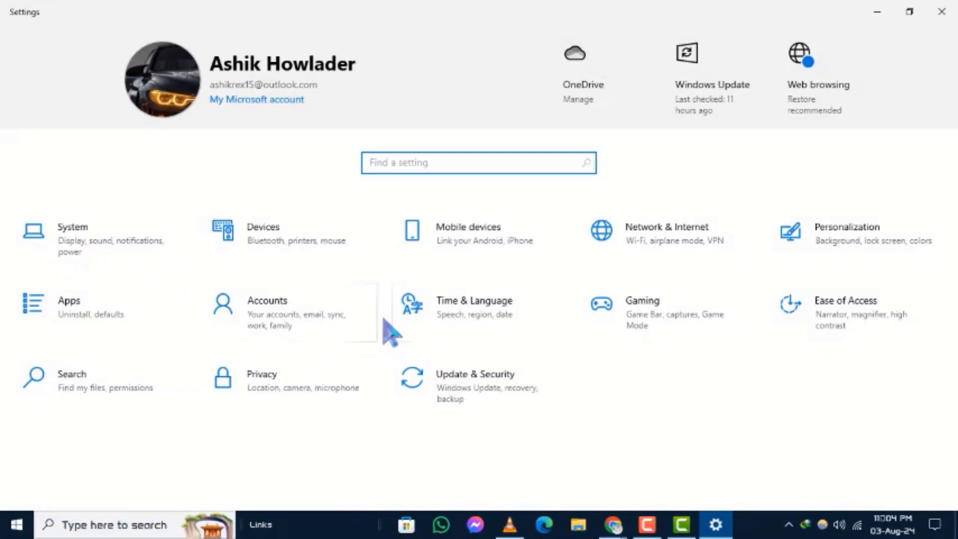
{"action": "mouse_move", "coordinate": [478, 492]}
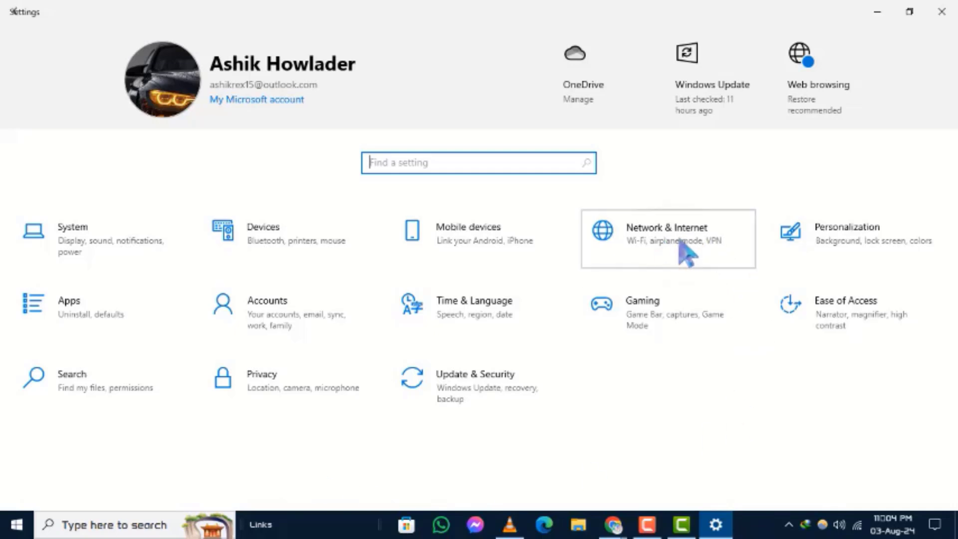
{"action": "left_click", "coordinate": [666, 239]}
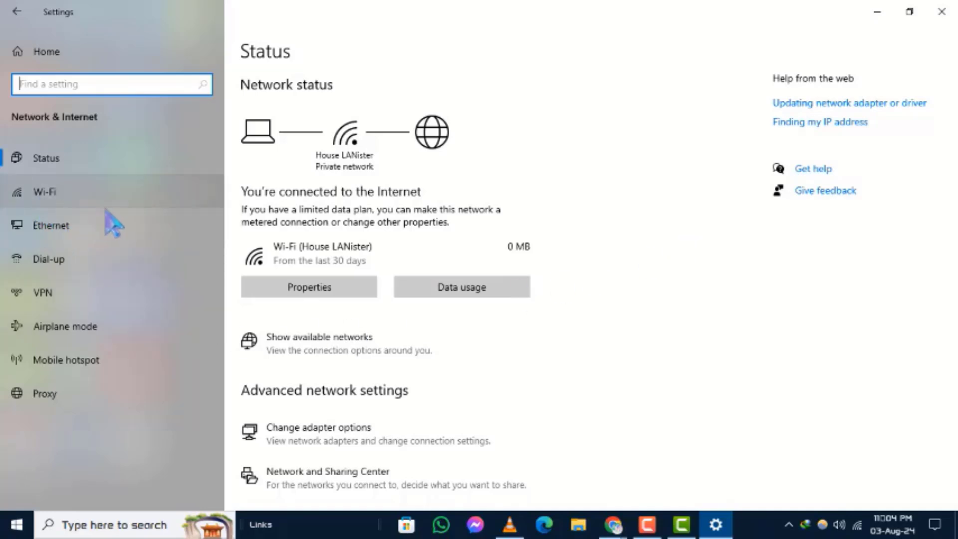
- Pass through Ethernet to the Wi-Fi page showing the connected network
{"action": "left_click", "coordinate": [51, 225]}
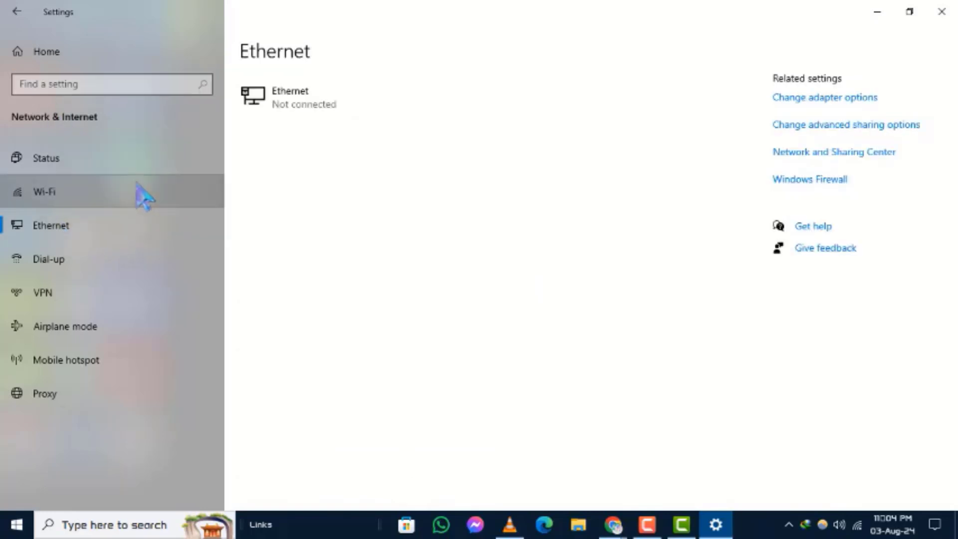
{"action": "left_click", "coordinate": [44, 192]}
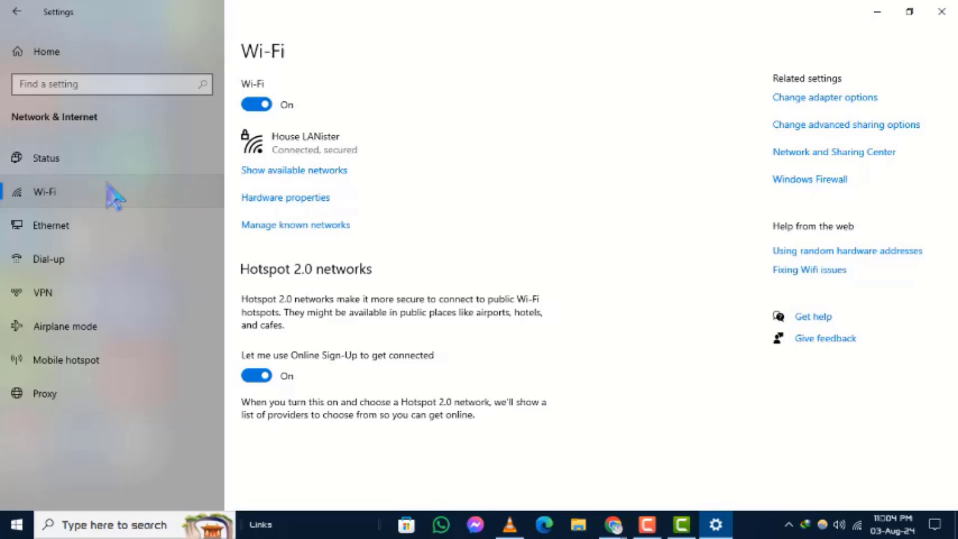
{"action": "mouse_move", "coordinate": [482, 156]}
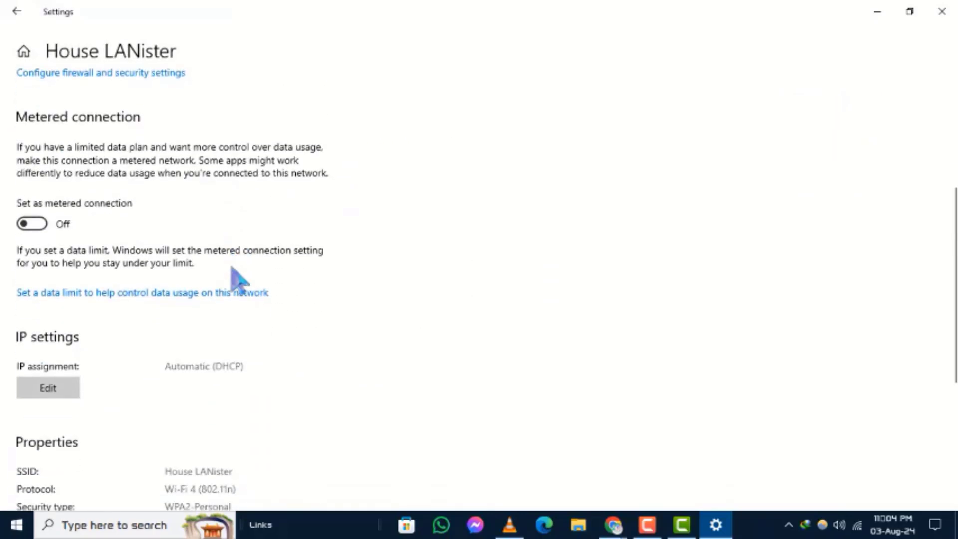
- Scroll to Properties and select the IPv4 address 192.168.0.101
{"action": "scroll", "scroll_direction": "down", "scroll_amount": 3}
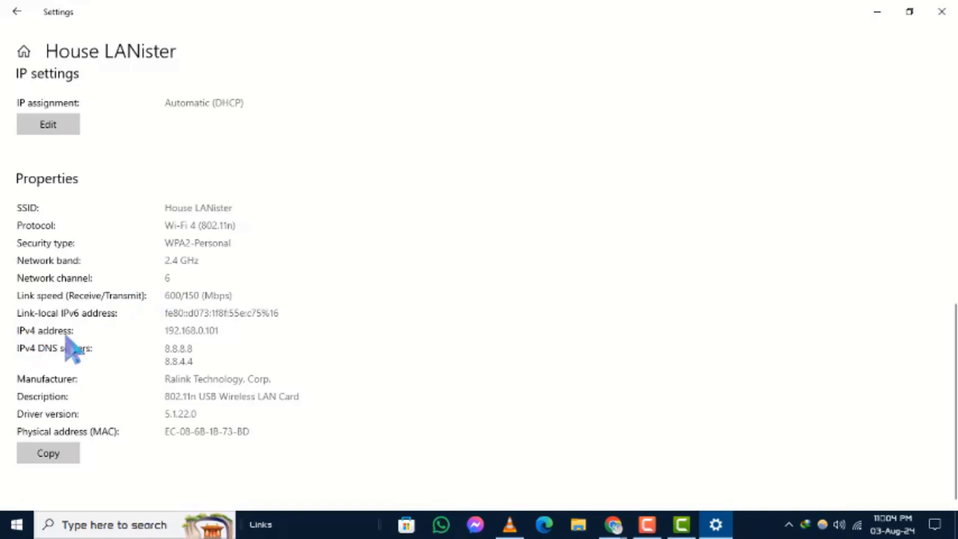
{"action": "double_click", "coordinate": [192, 330]}
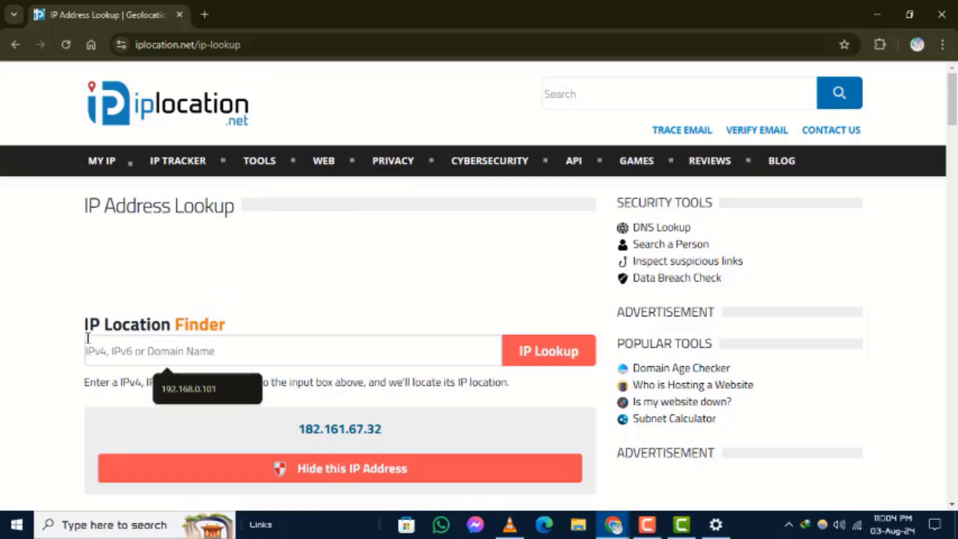
- Enter 192.168.0.101 in IP Location Finder and run the lookup
{"action": "left_click", "coordinate": [189, 389]}
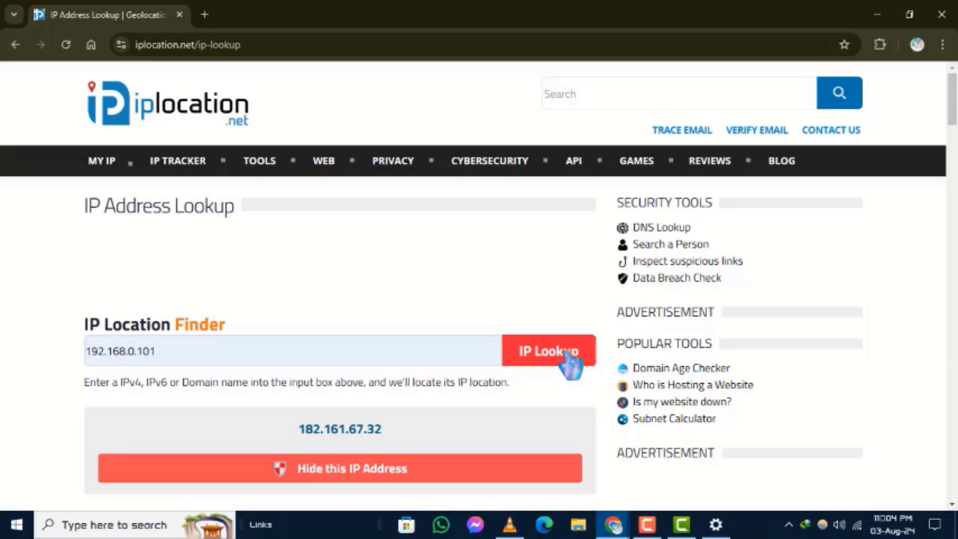
{"action": "left_click", "coordinate": [548, 351]}
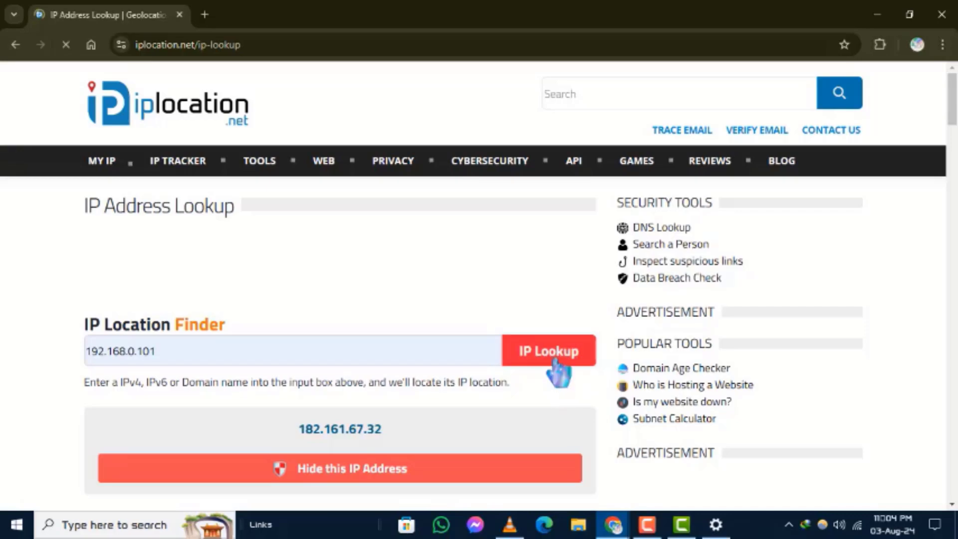
{"action": "left_click", "coordinate": [547, 351]}
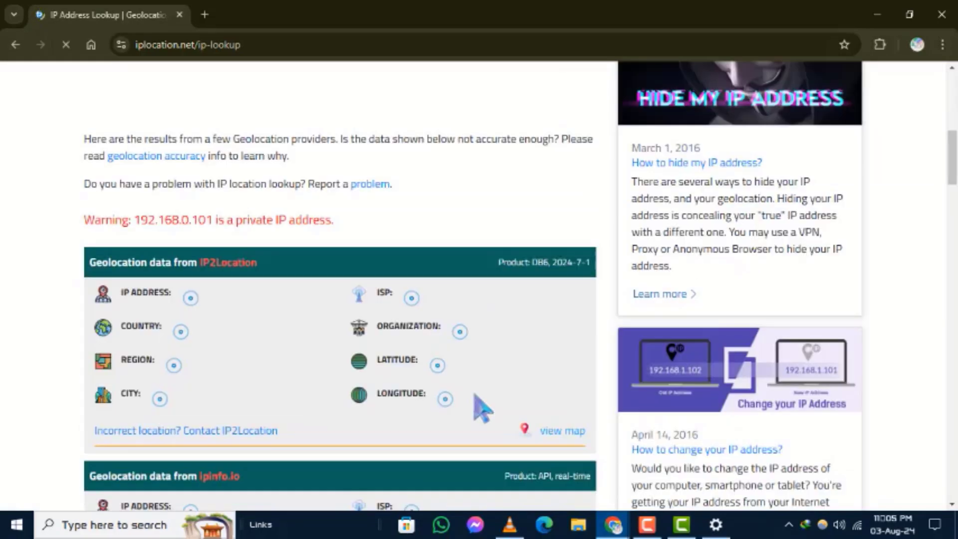
- Scroll through provider results placing 182.161.67.32 in Dhaka, Bangladesh
{"action": "scroll", "scroll_direction": "down", "scroll_amount": 3}
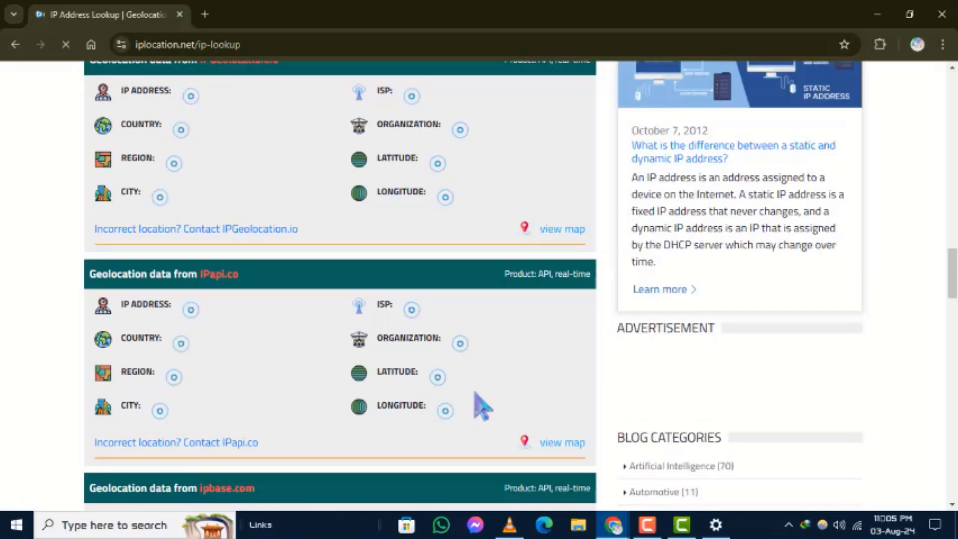
{"action": "scroll", "scroll_direction": "down", "scroll_amount": 3}
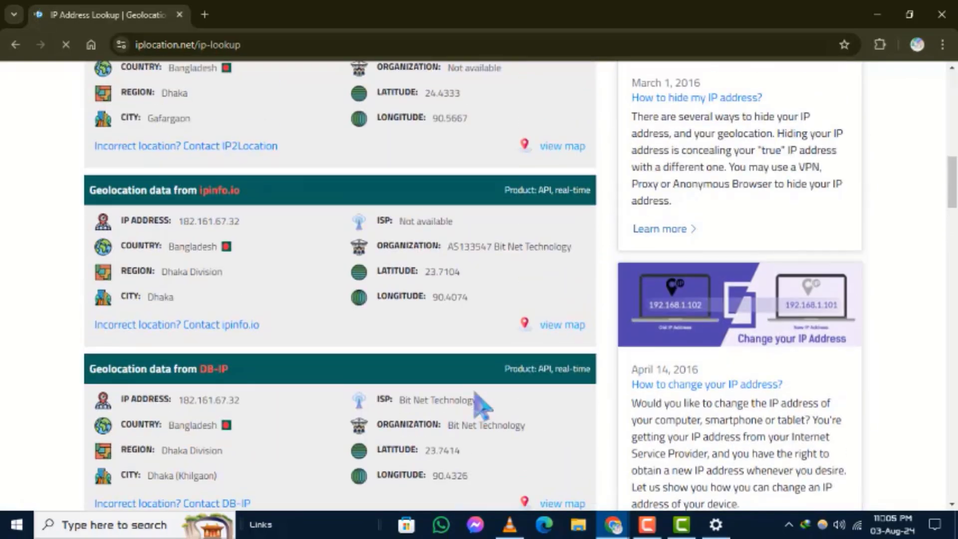